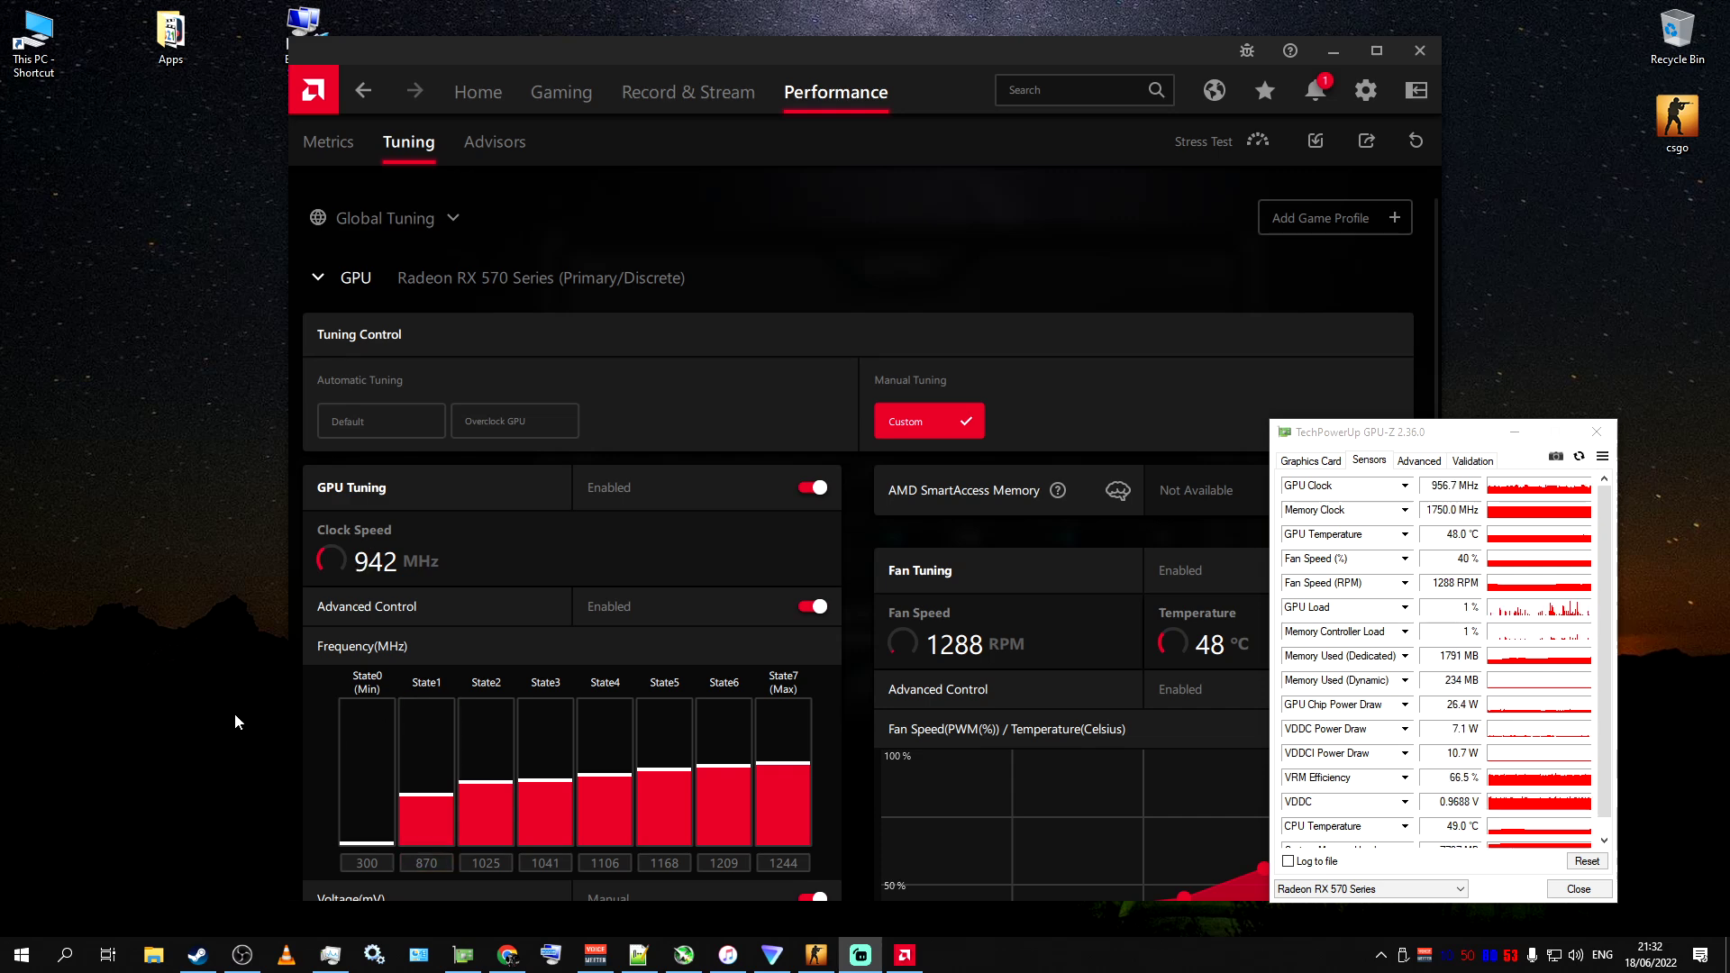
pyautogui.moveTo(463, 274)
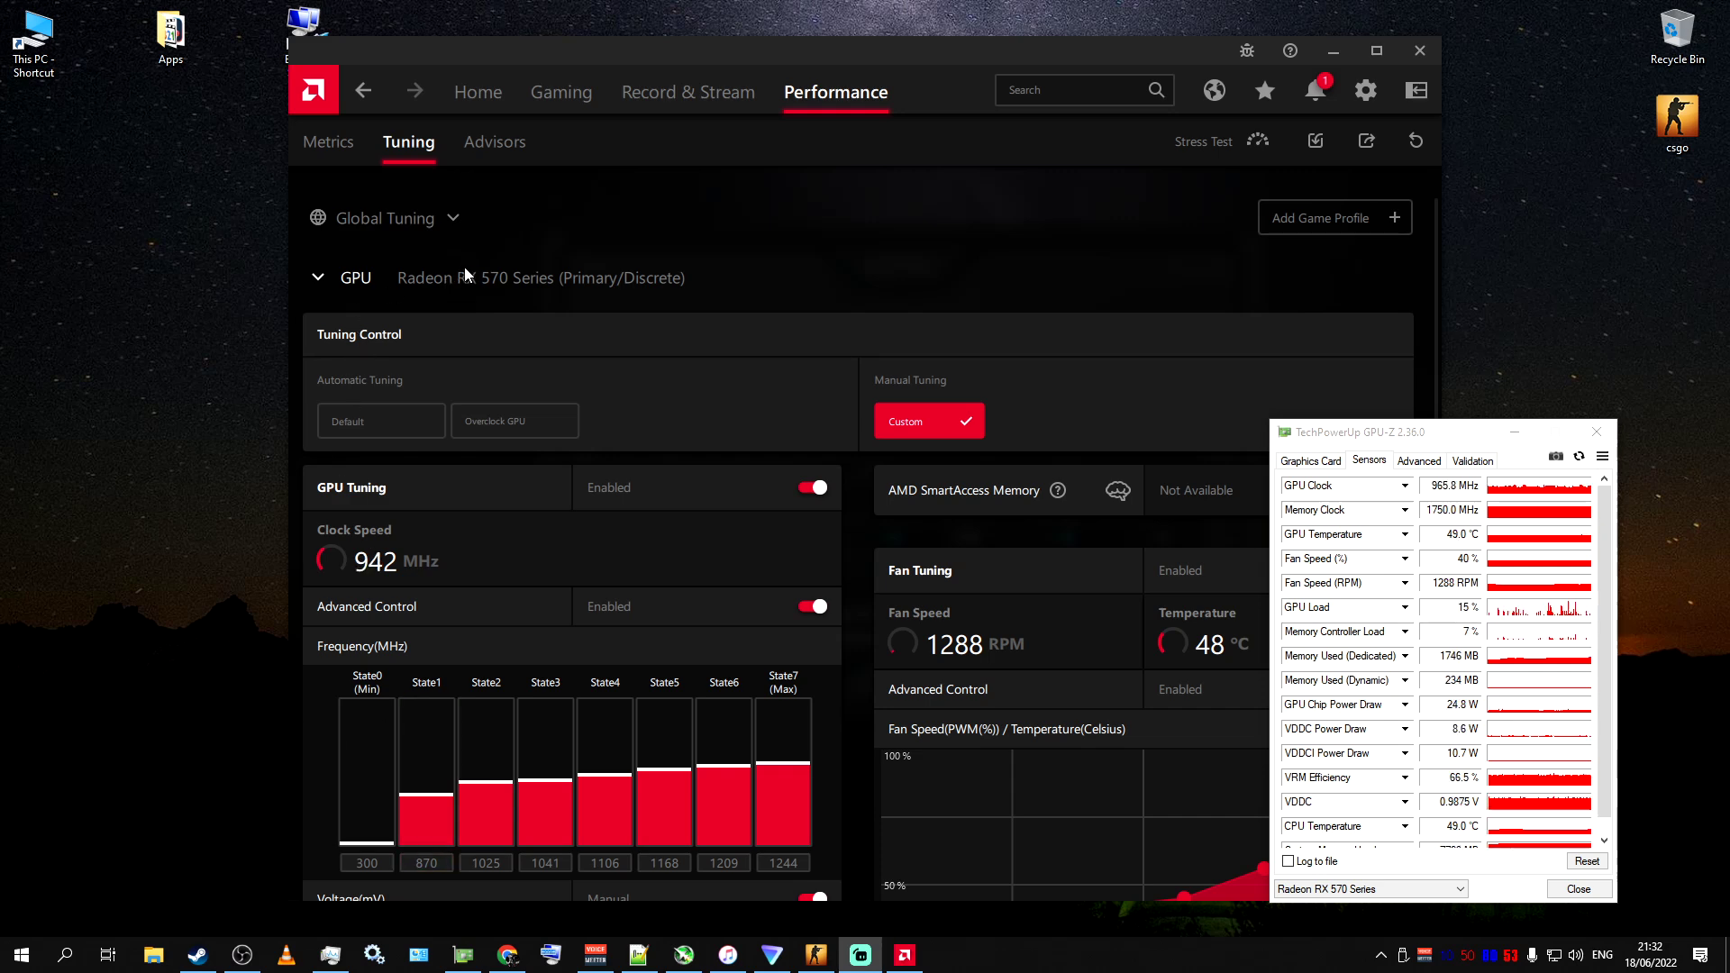
pyautogui.moveTo(849, 344)
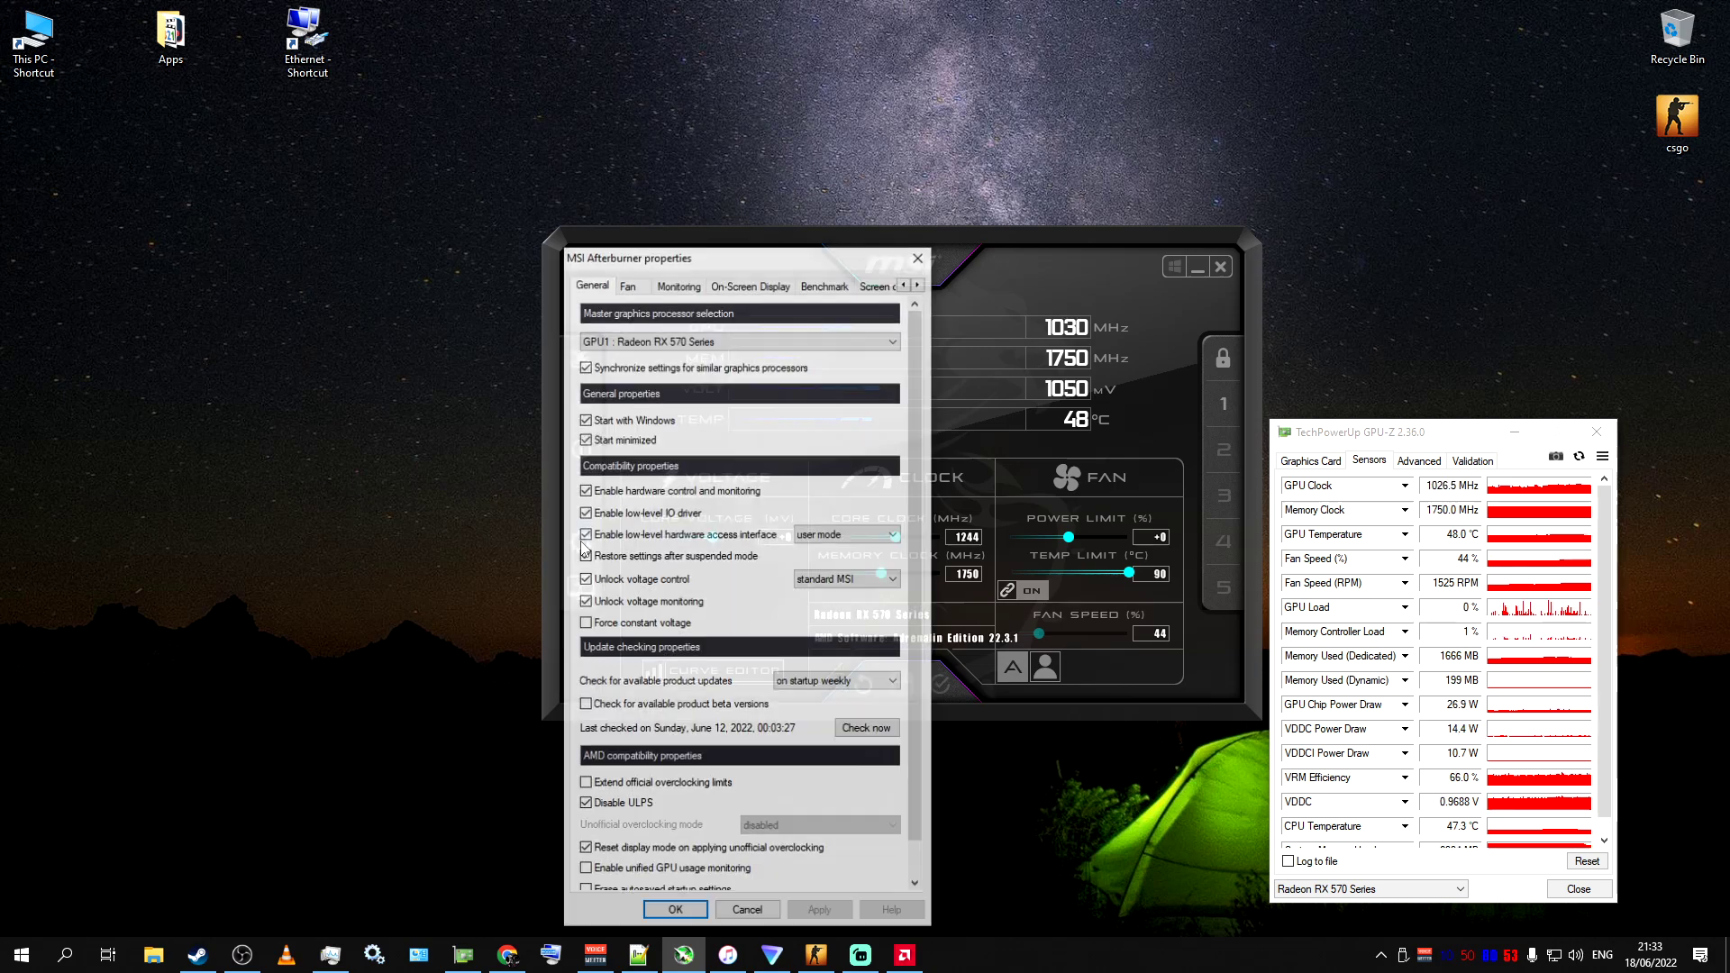
pyautogui.moveTo(618, 804)
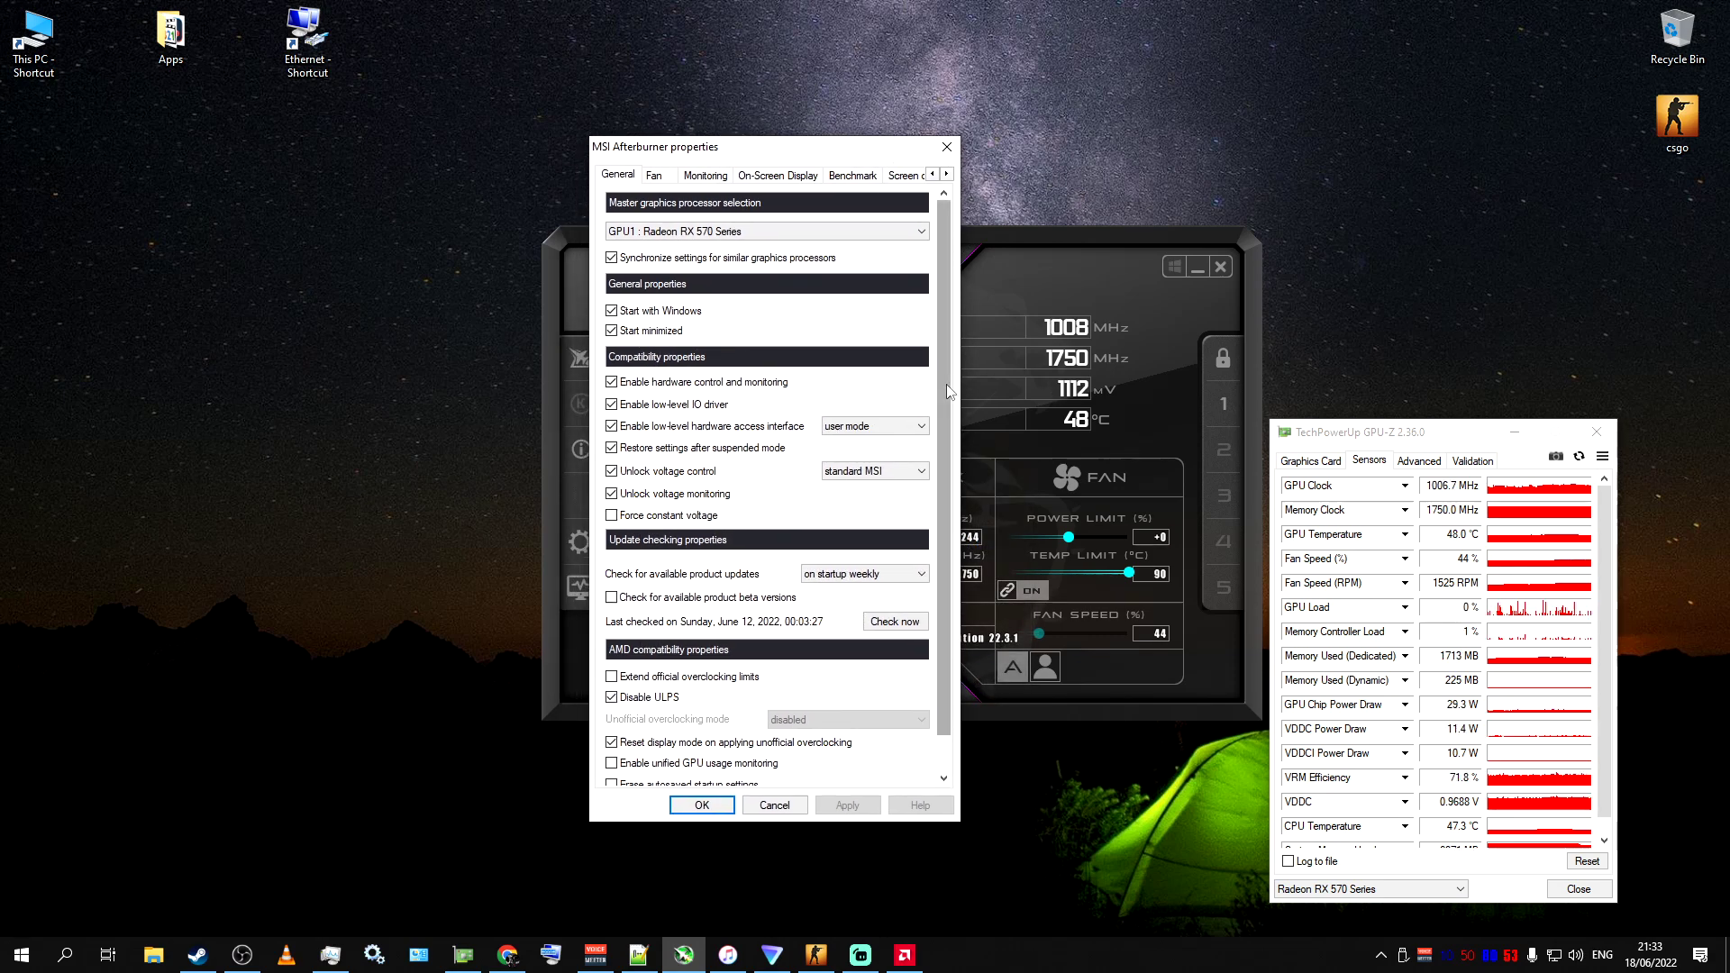
pyautogui.scroll(-3)
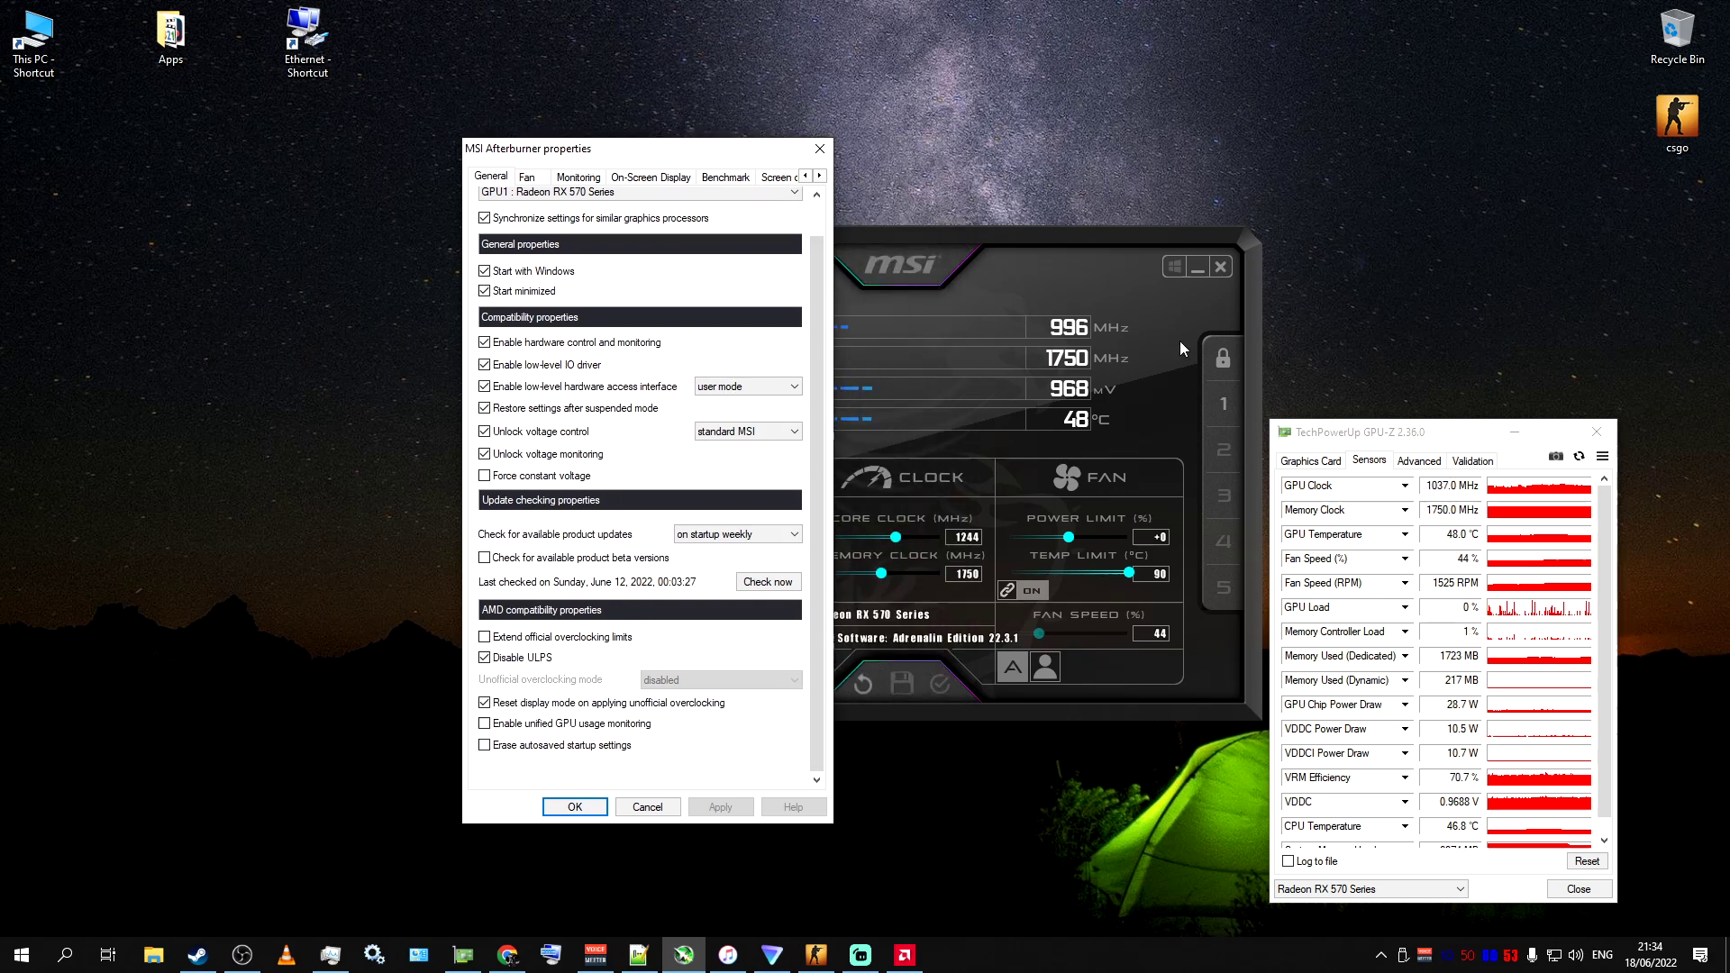
pyautogui.moveTo(860, 918)
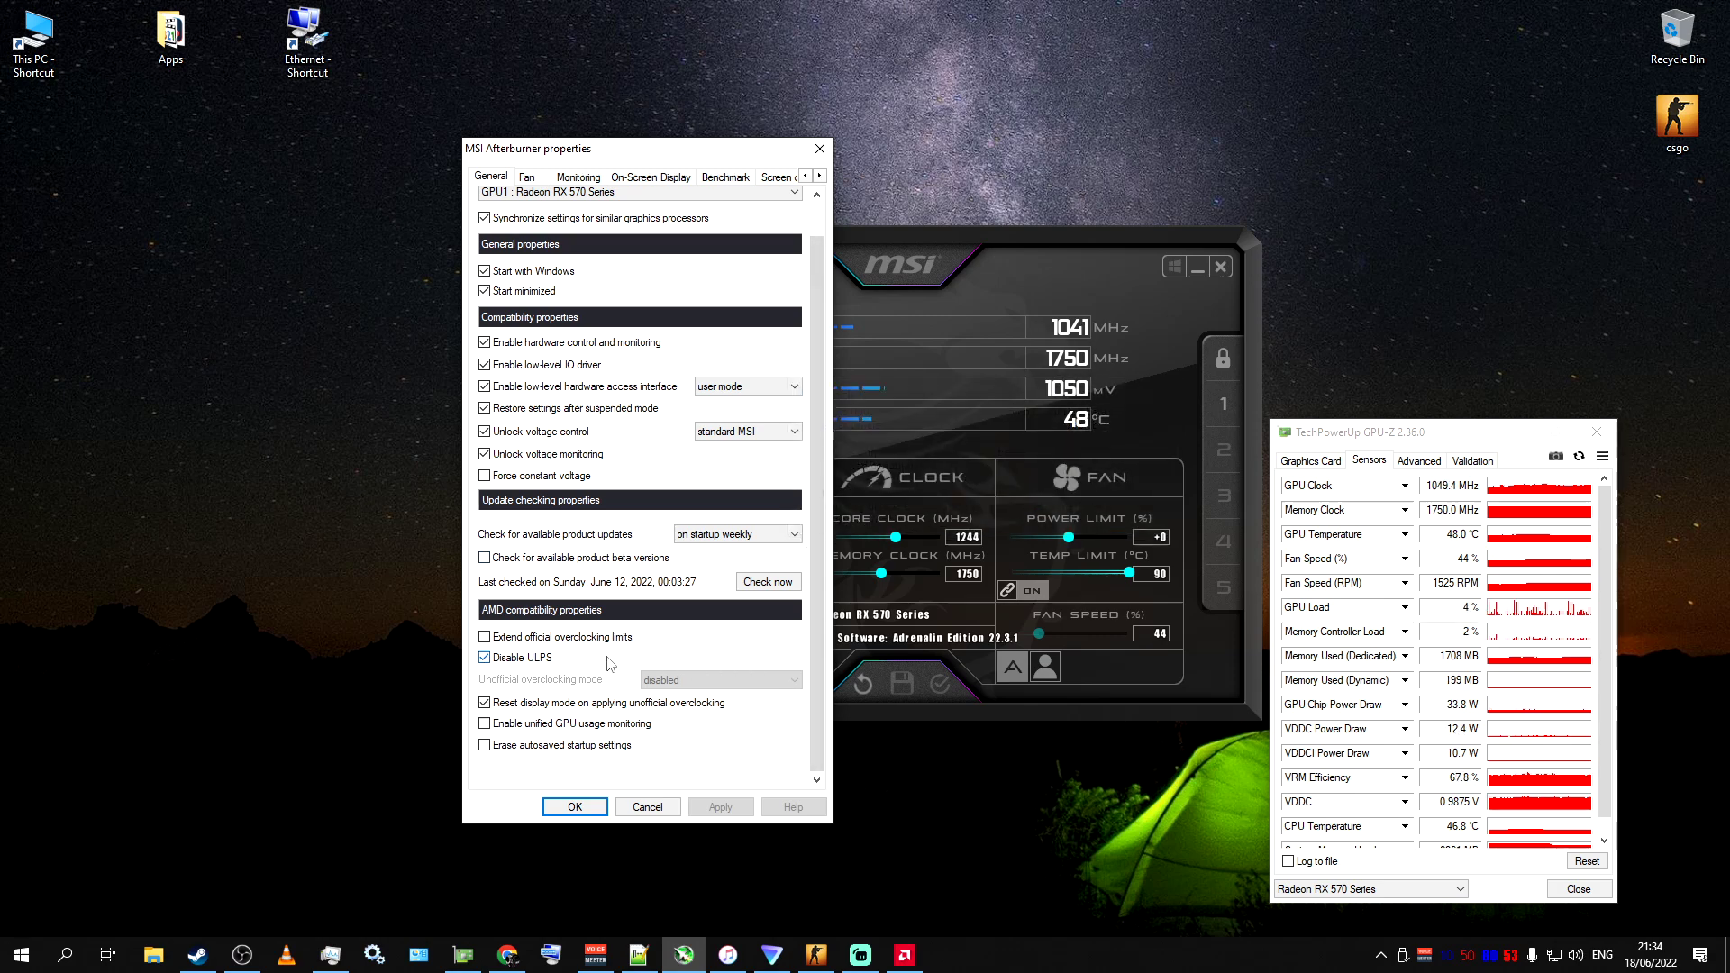
pyautogui.moveTo(519, 656)
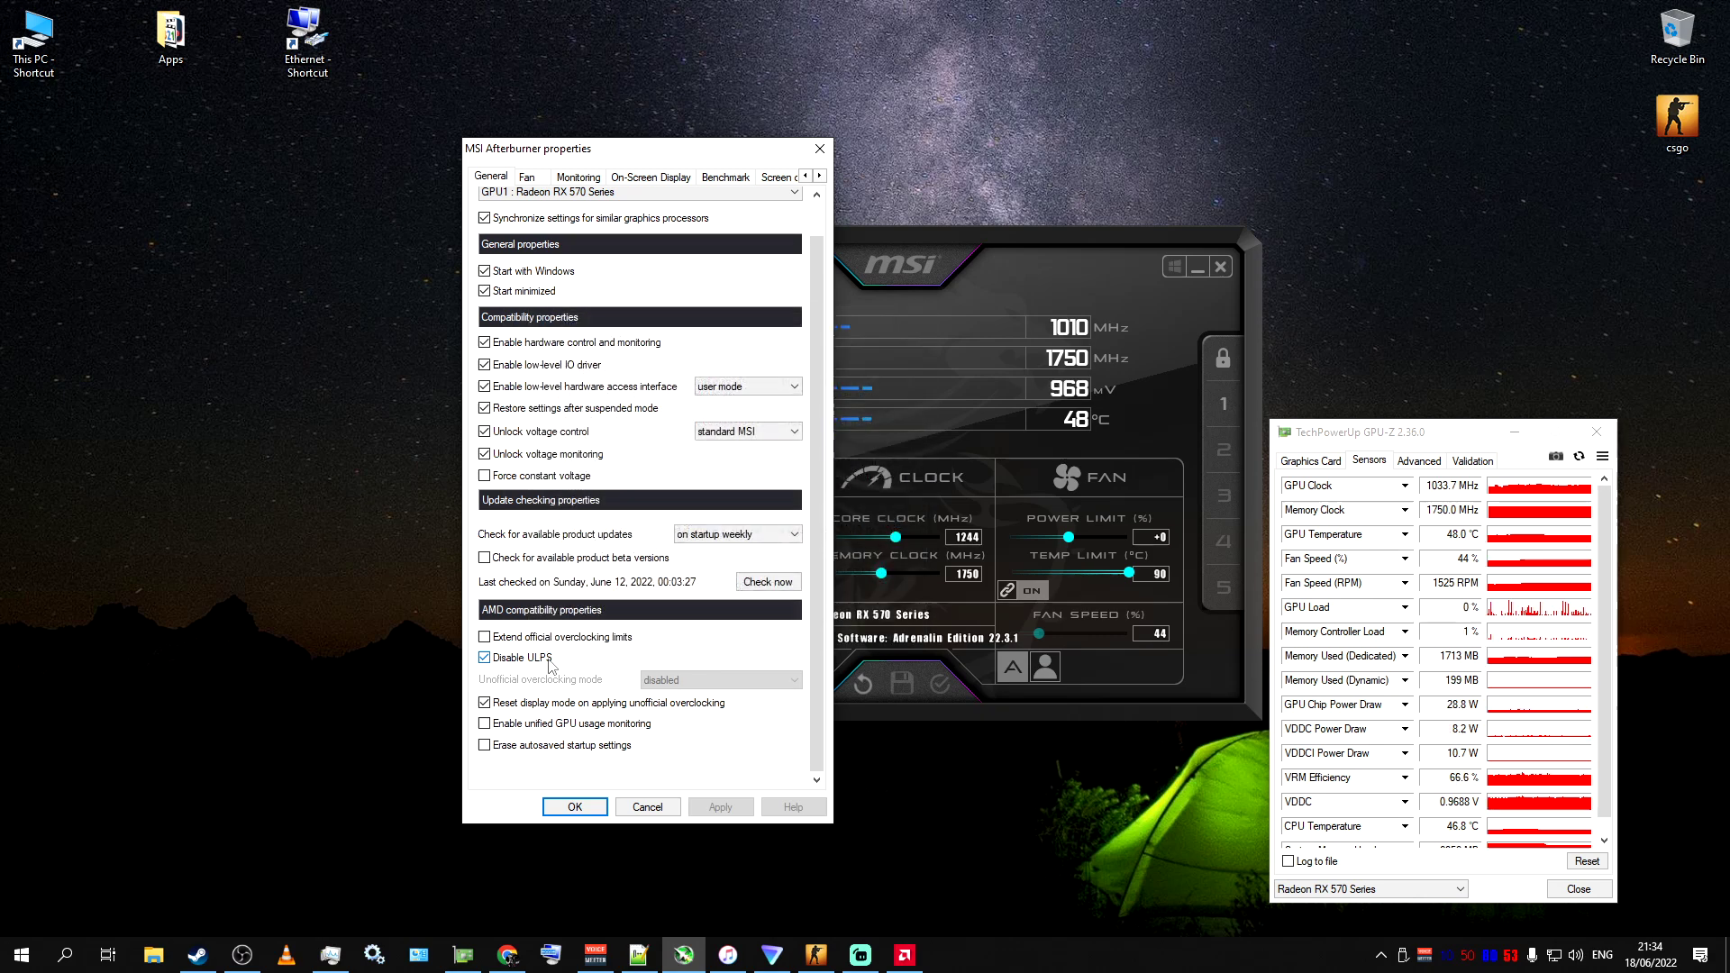
pyautogui.moveTo(516, 658)
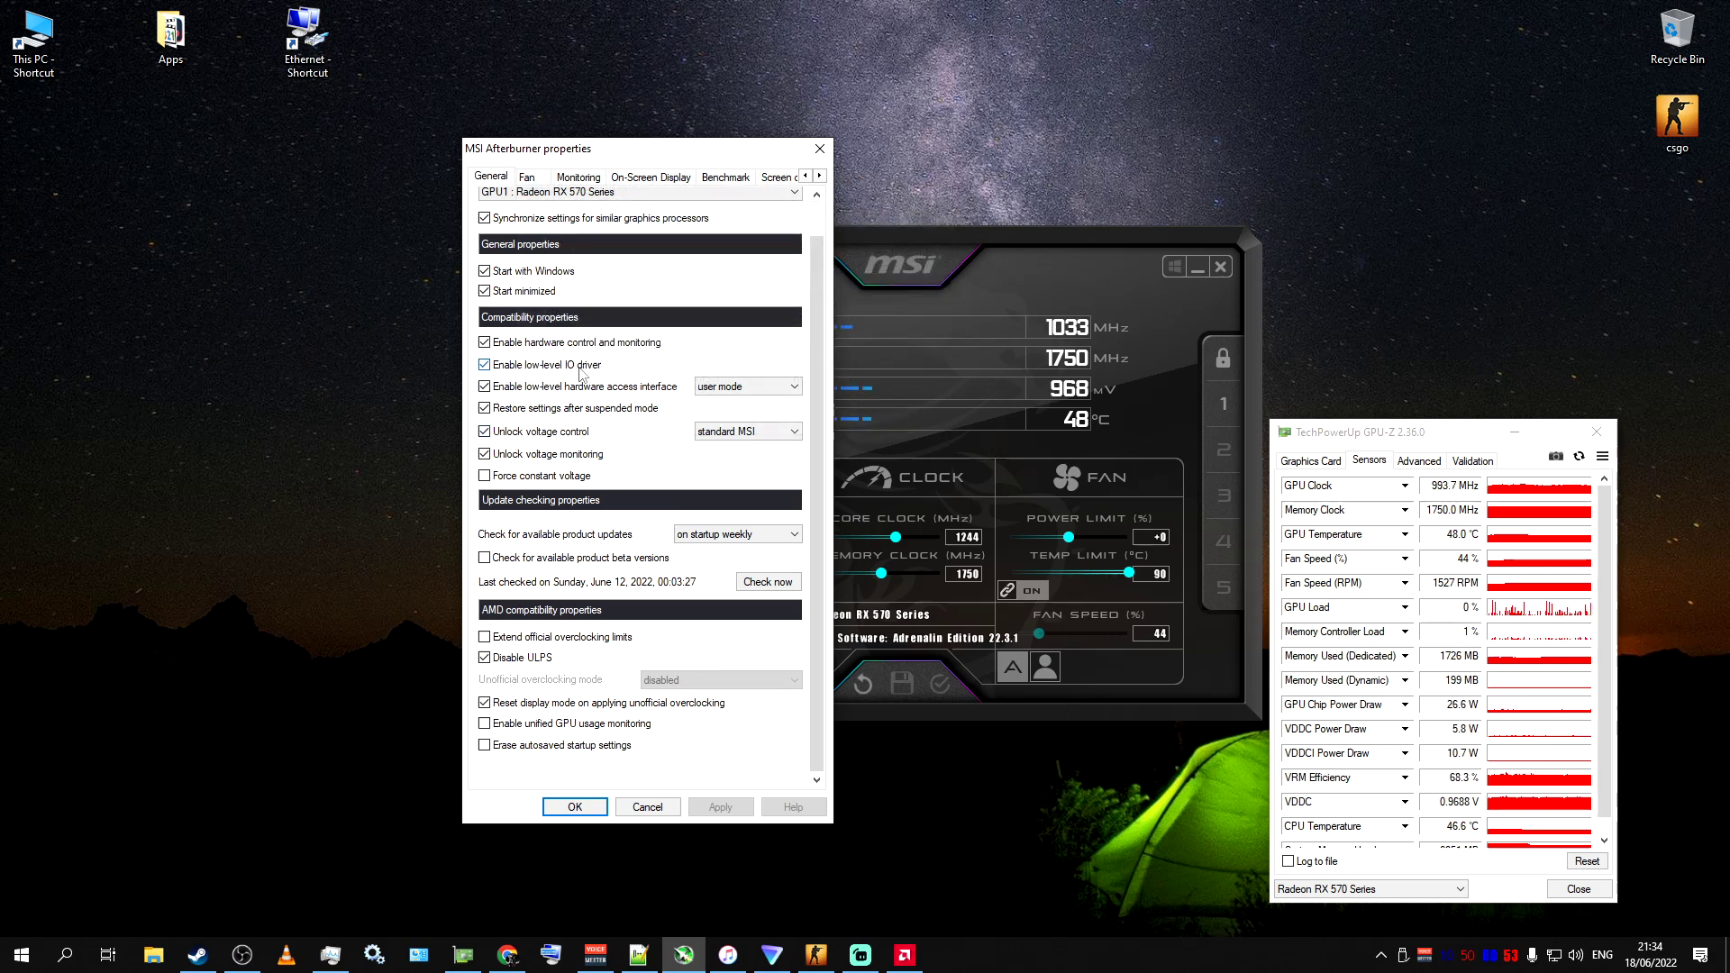
pyautogui.moveTo(578, 386)
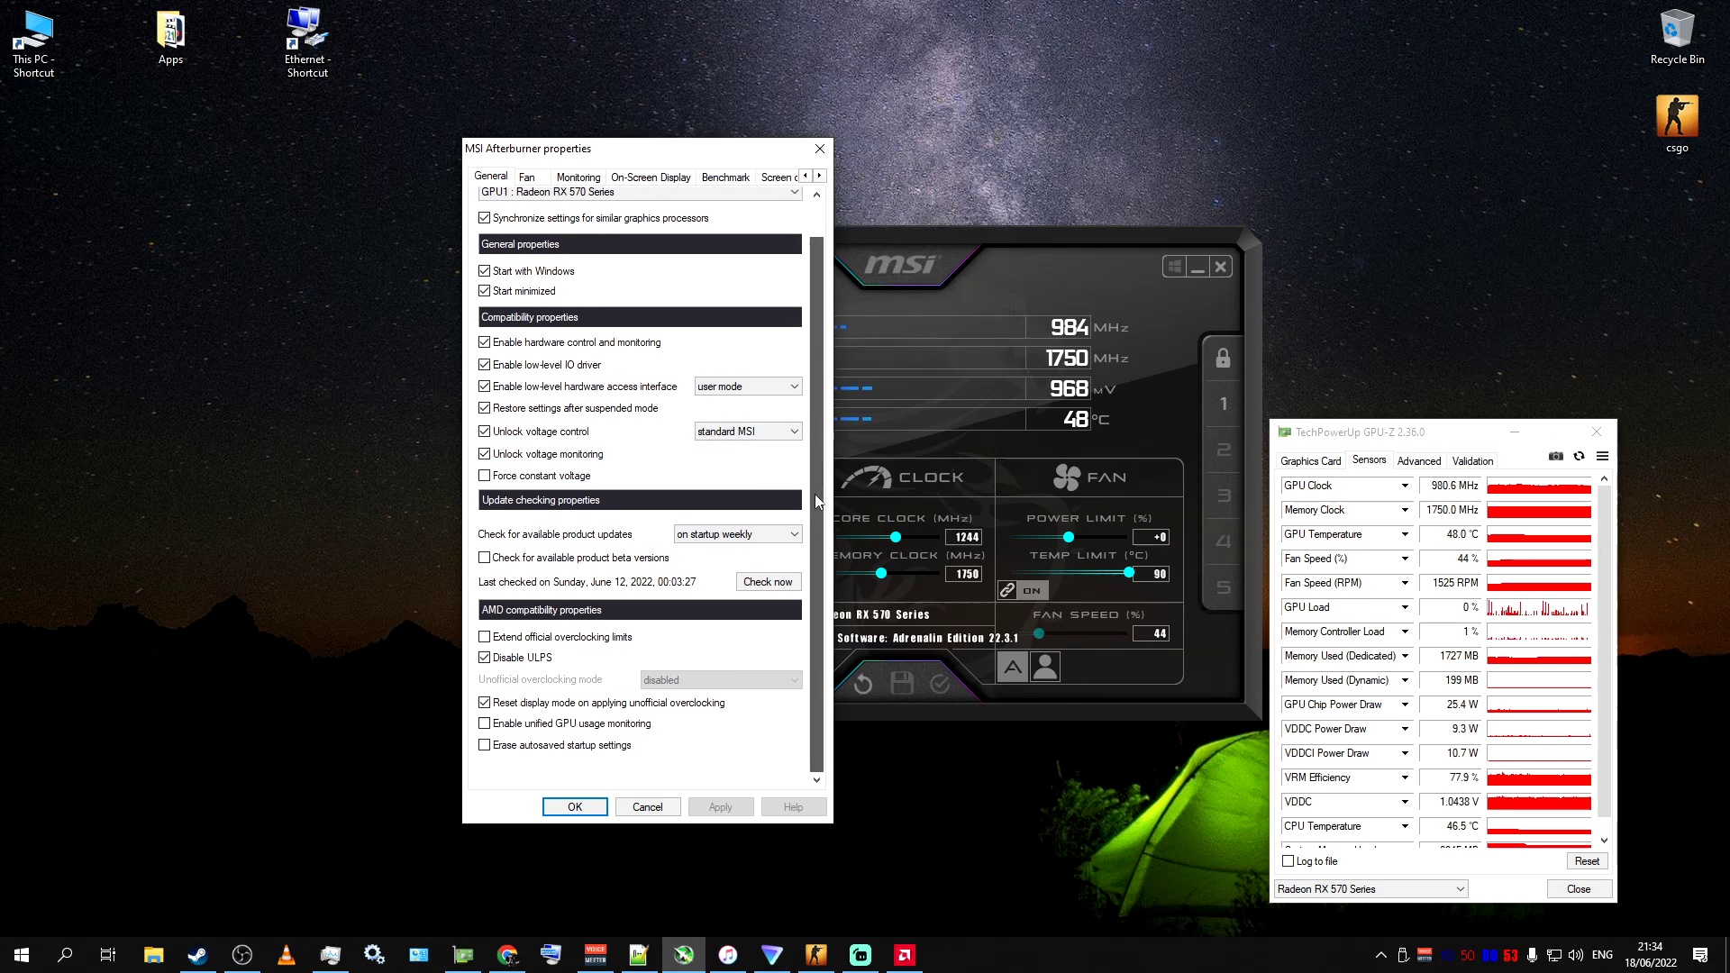
pyautogui.scroll(3)
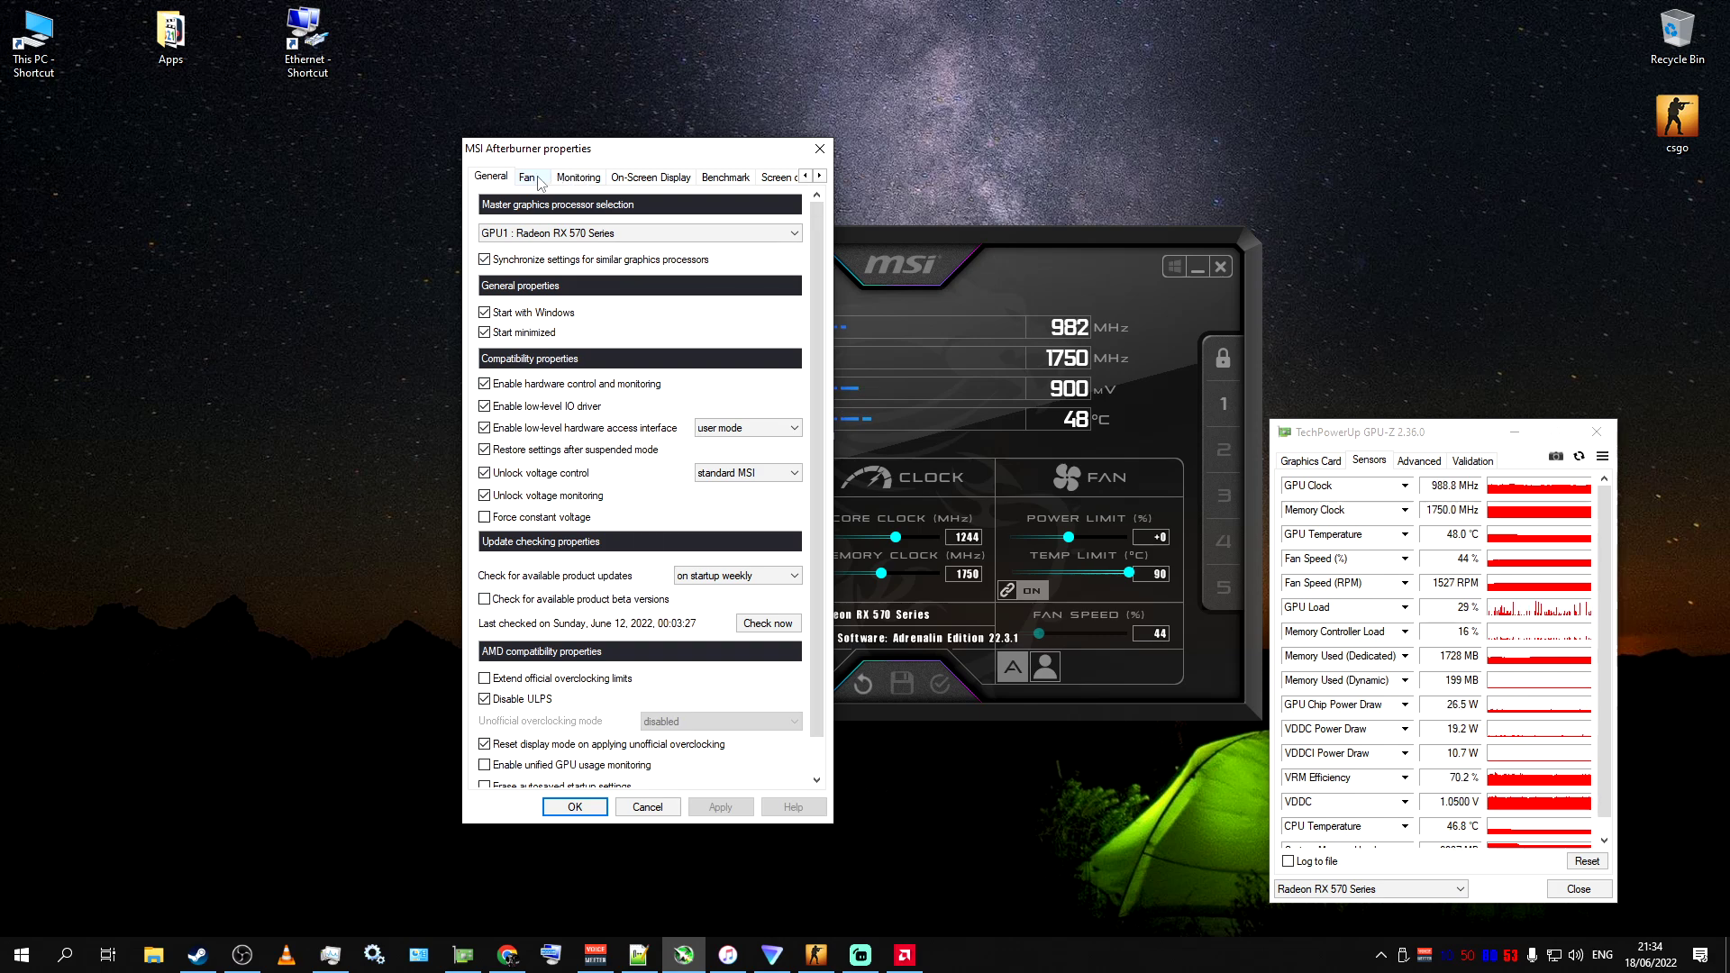
pyautogui.click(528, 177)
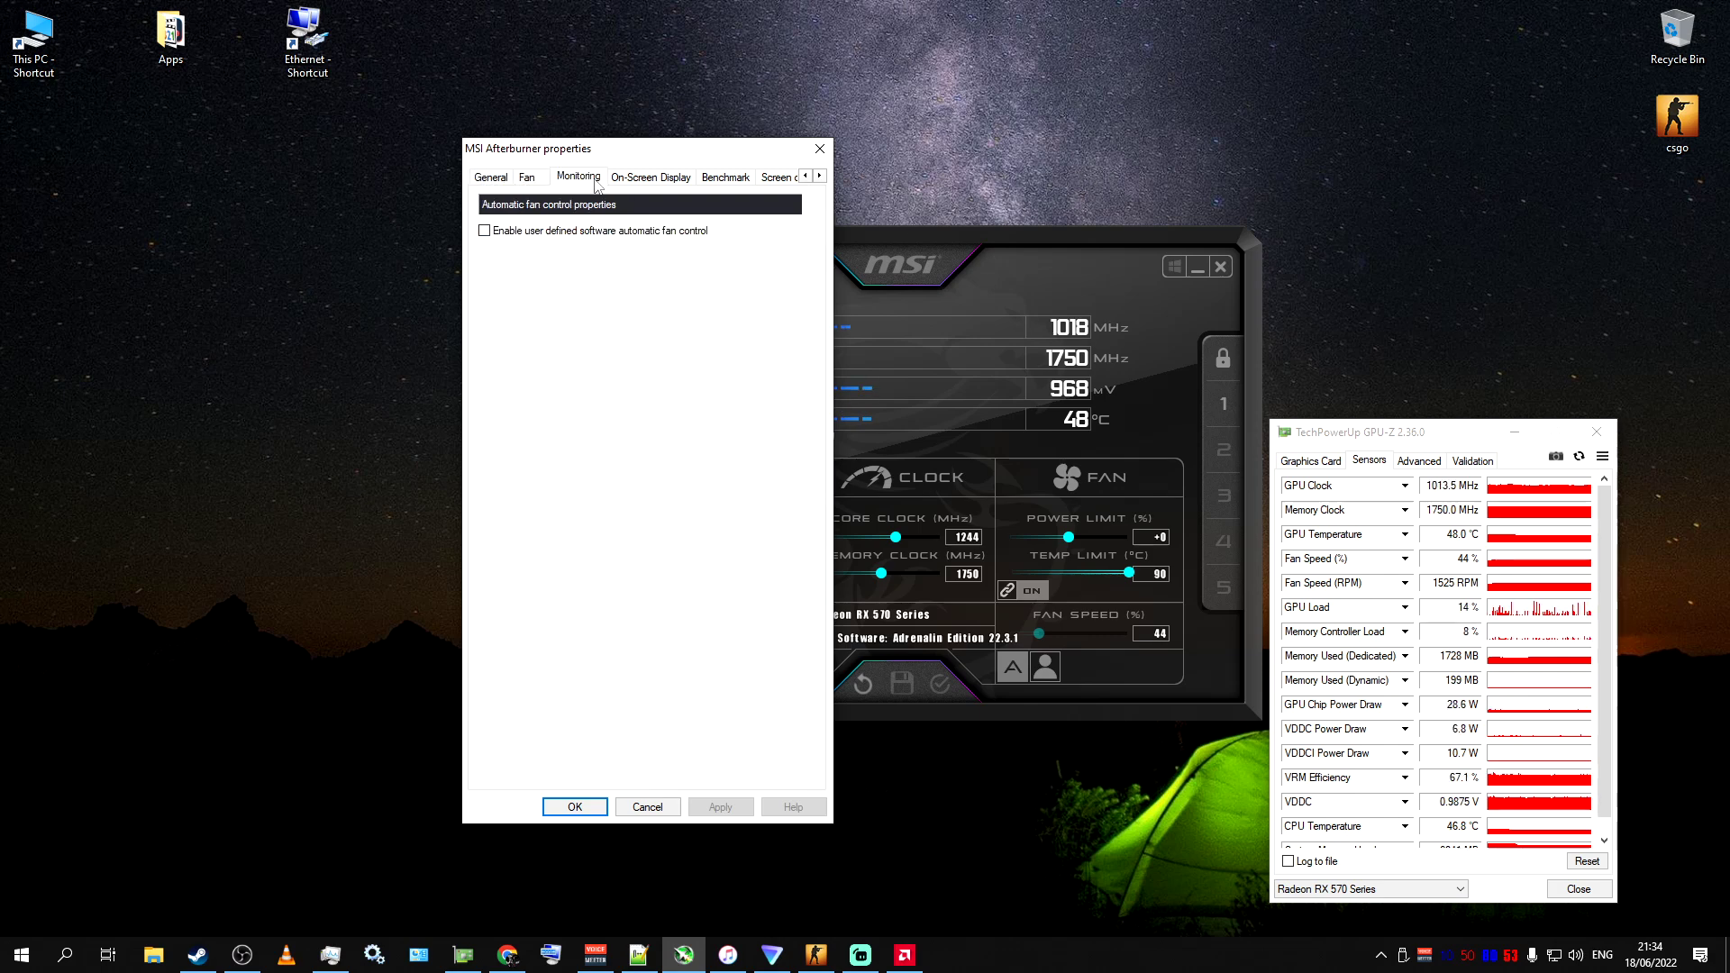
pyautogui.click(491, 177)
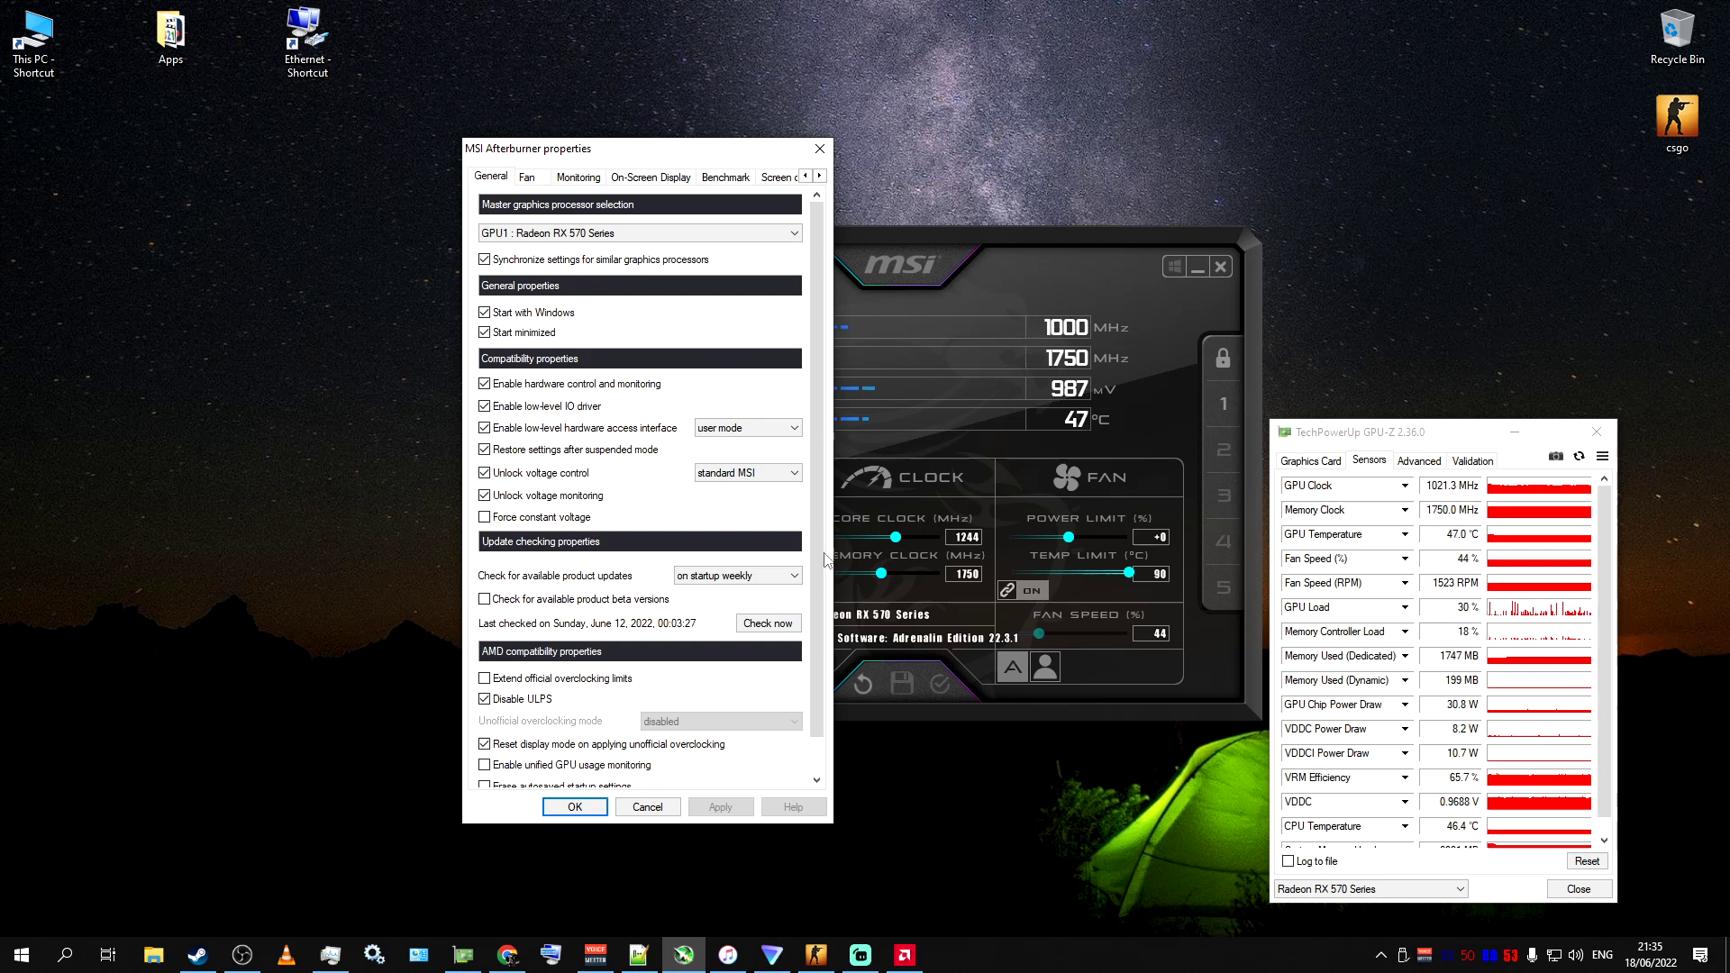
pyautogui.moveTo(483, 677)
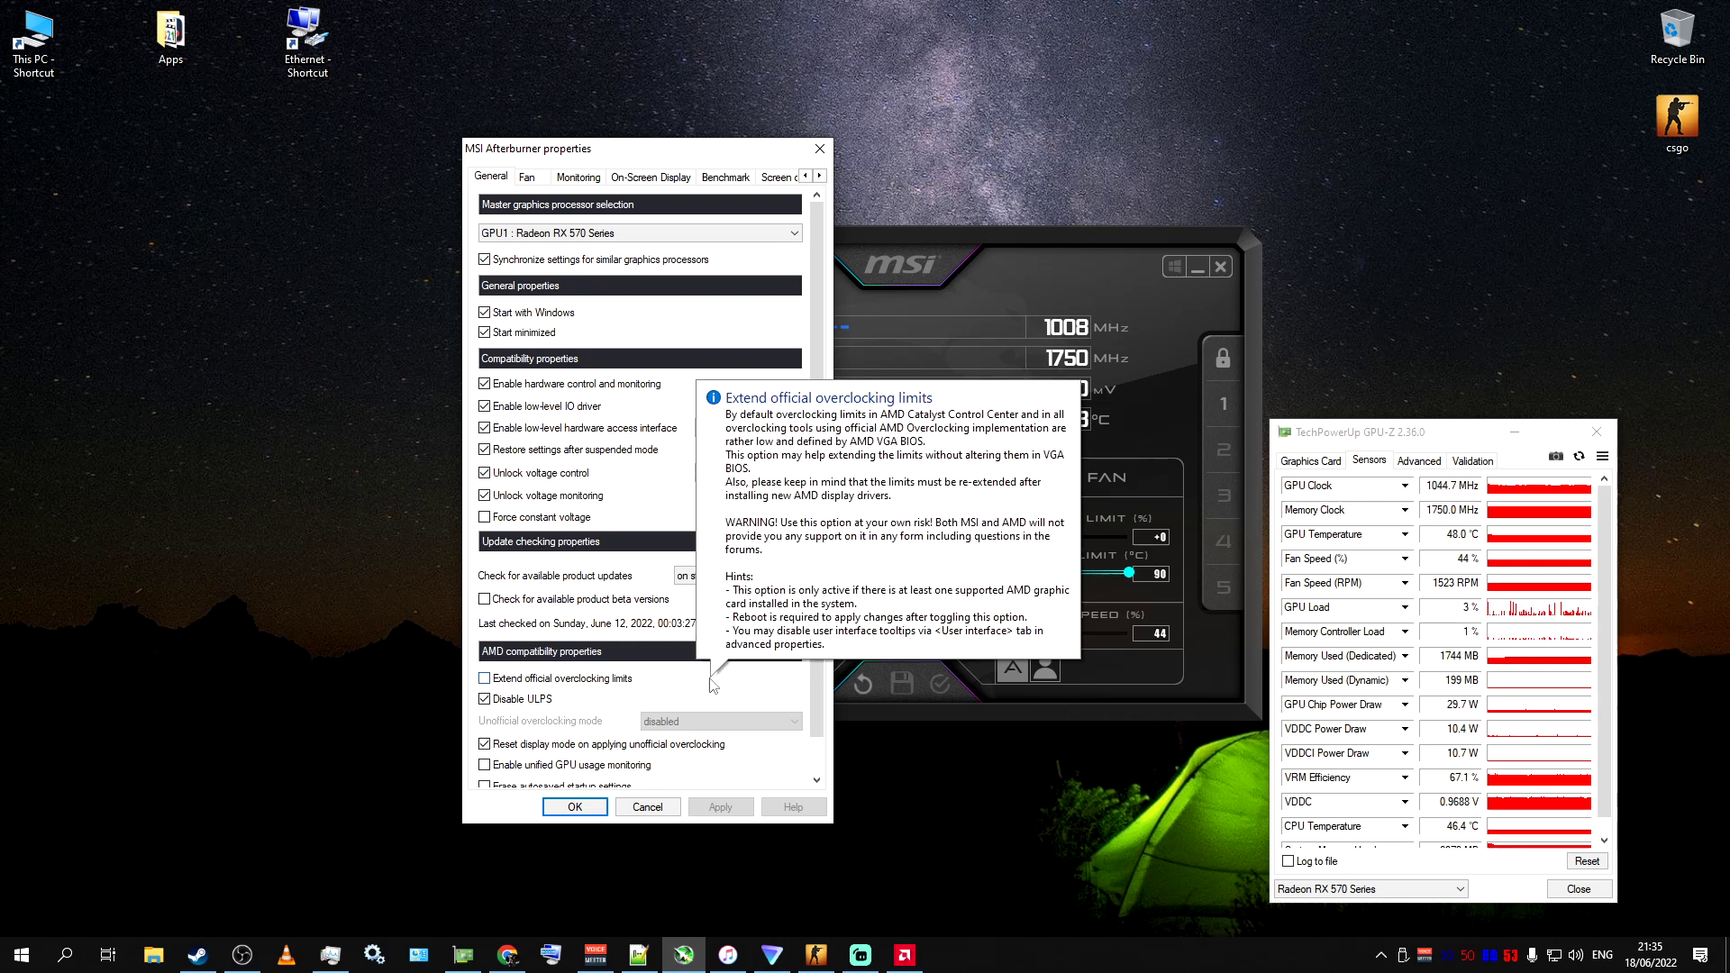